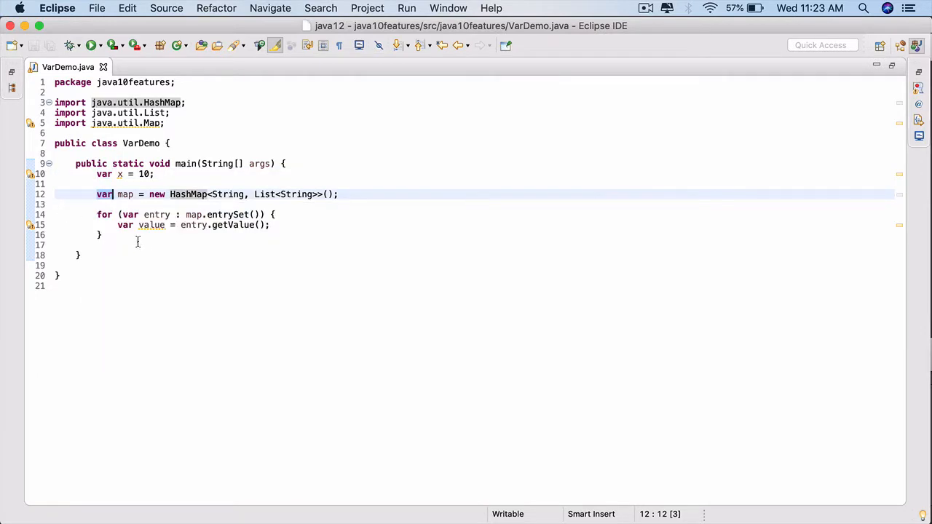
Step: Add 'var s = null;' after the loop to show the inference error, then delete it
type("var")
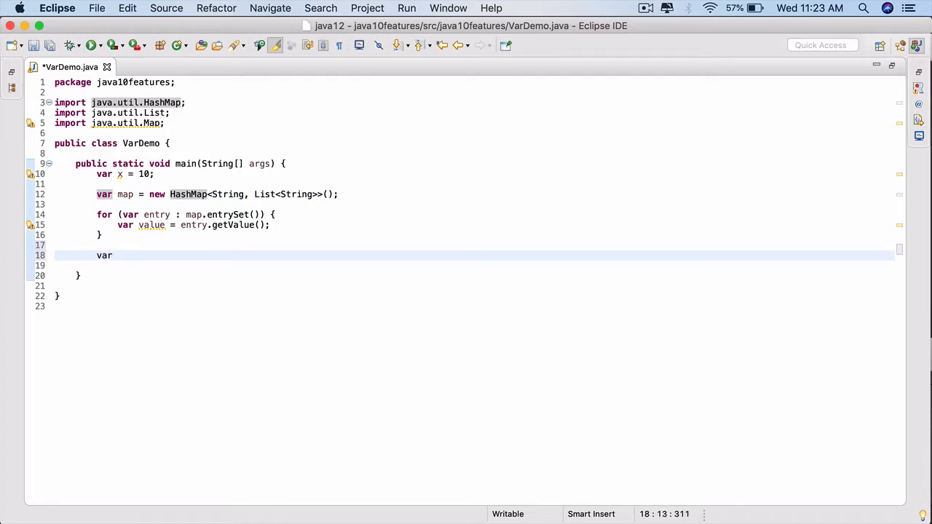
type("s = nu")
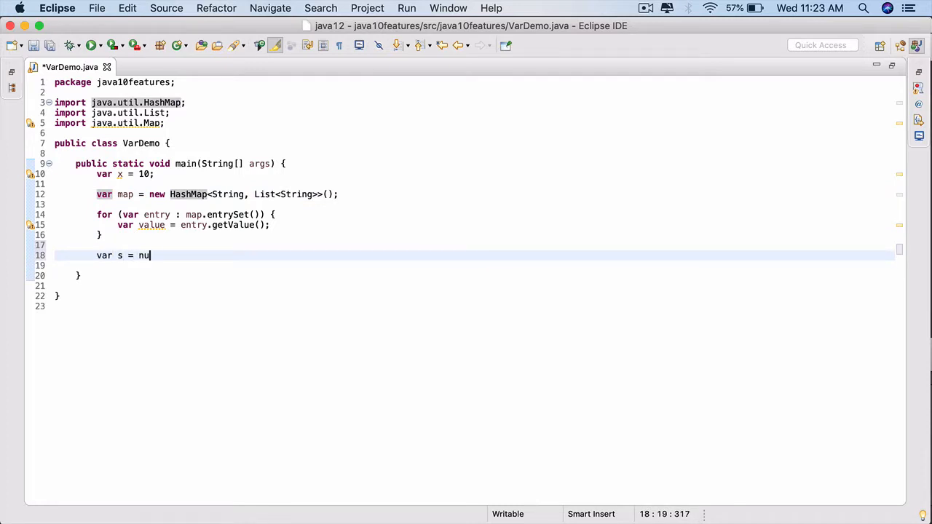
type("ll;")
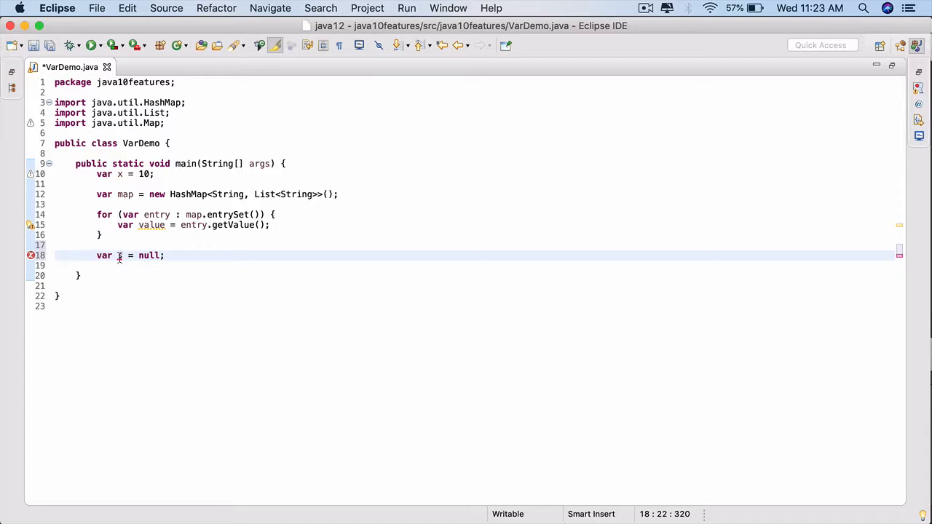
mouse_move(120, 255)
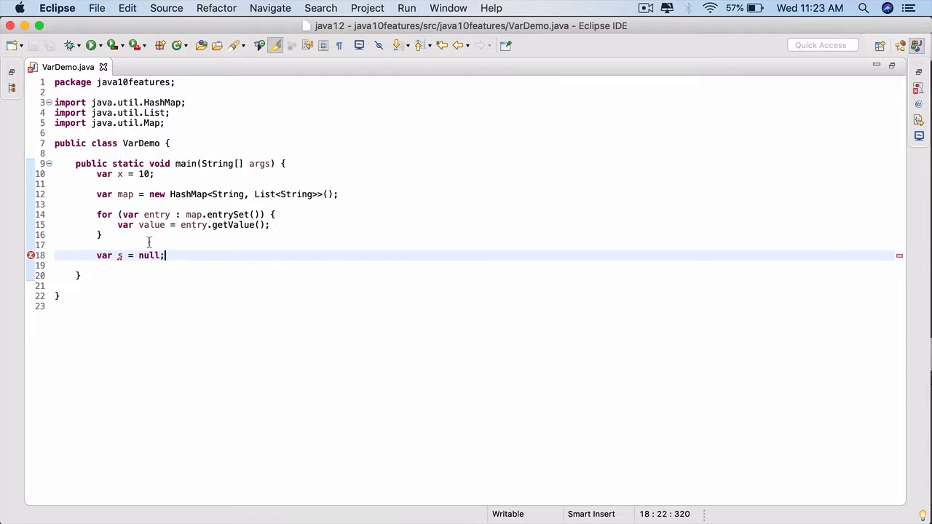
mouse_move(120, 256)
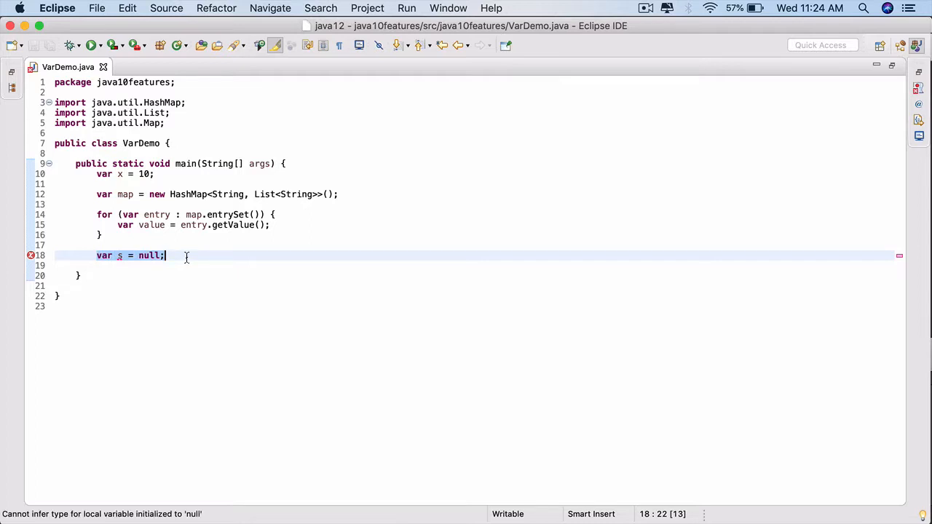
key("Delete")
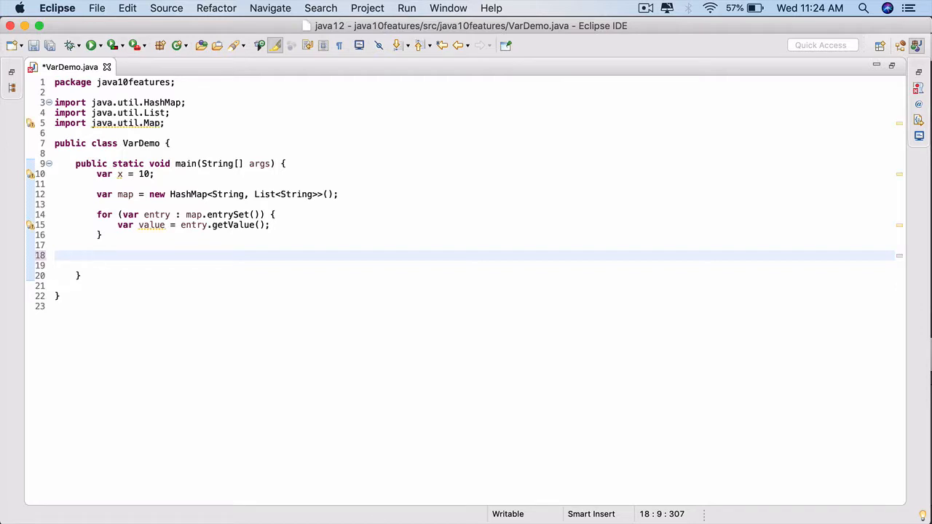
Step: Declare a Consumer type via content assist, importing java.util.function.Consumer
type("C")
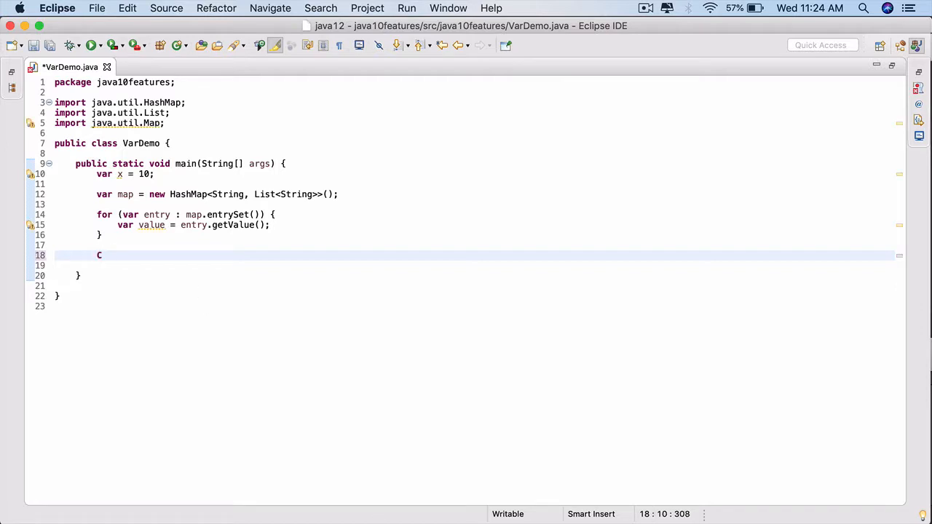
type("onsumew")
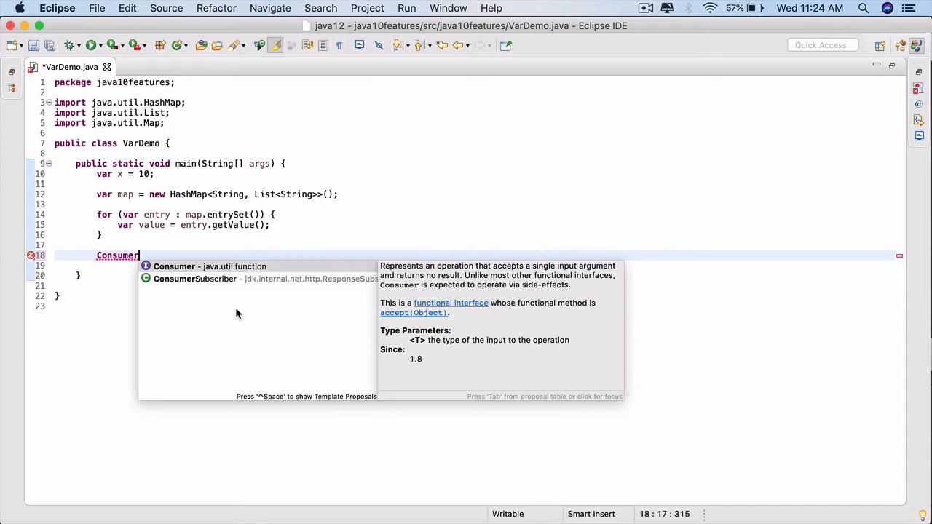
mouse_move(209, 266)
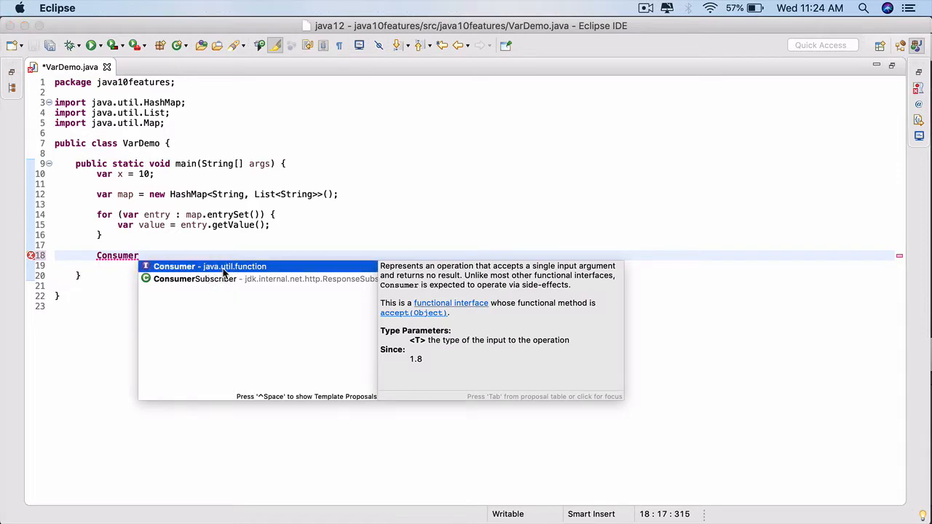
mouse_move(224, 273)
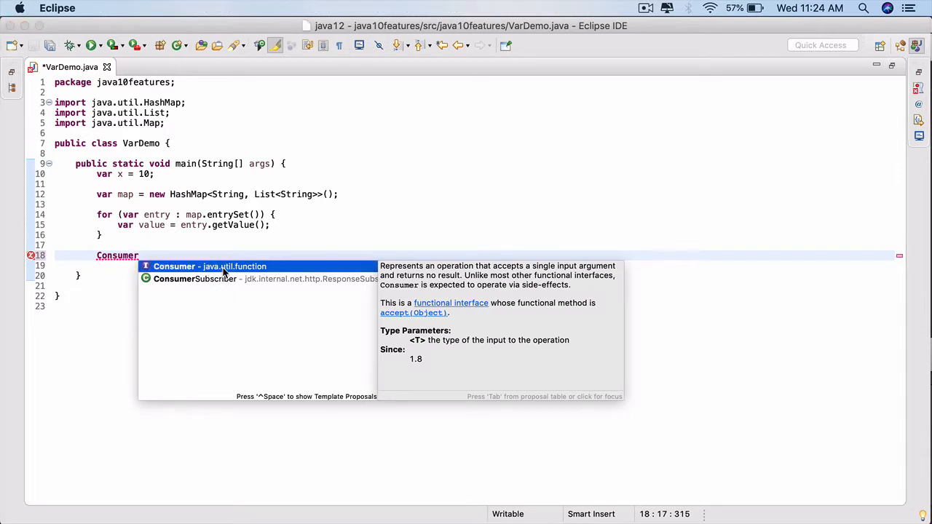
left_click(174, 266)
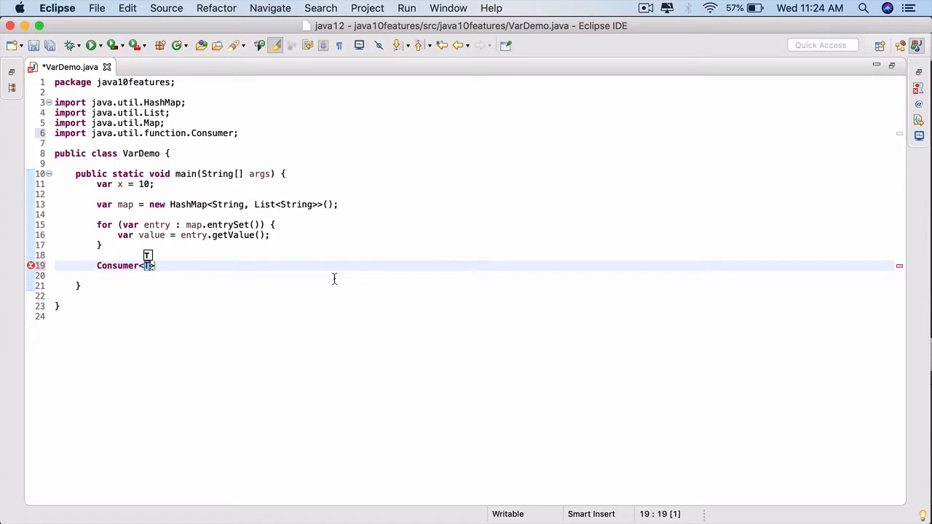
Step: Complete 'Consumer<Integer> x = (i)->{' with a sysout printing i, and save
type("Integer>")
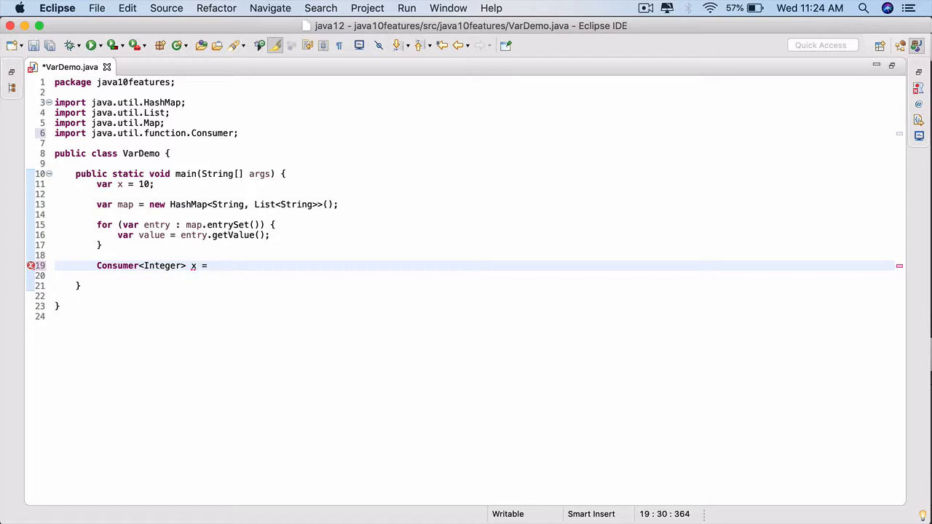
type("(i)-")
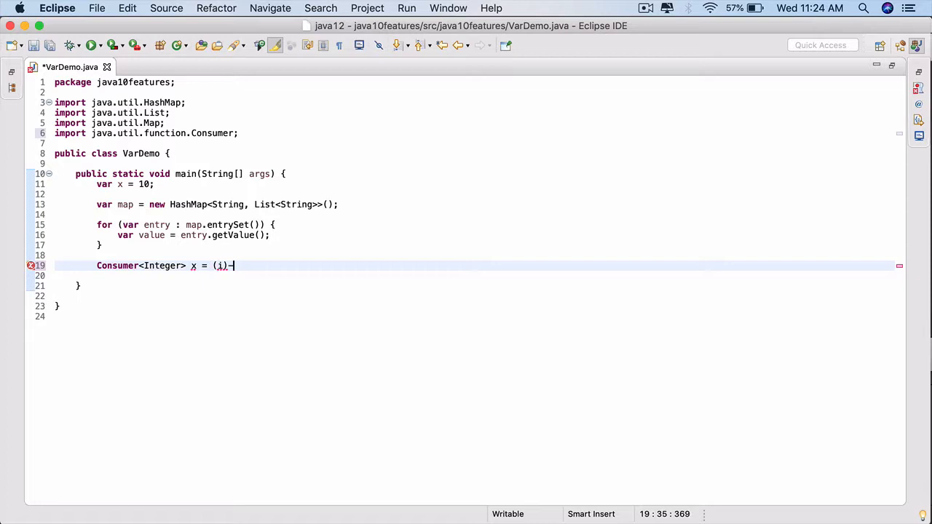
type(">")
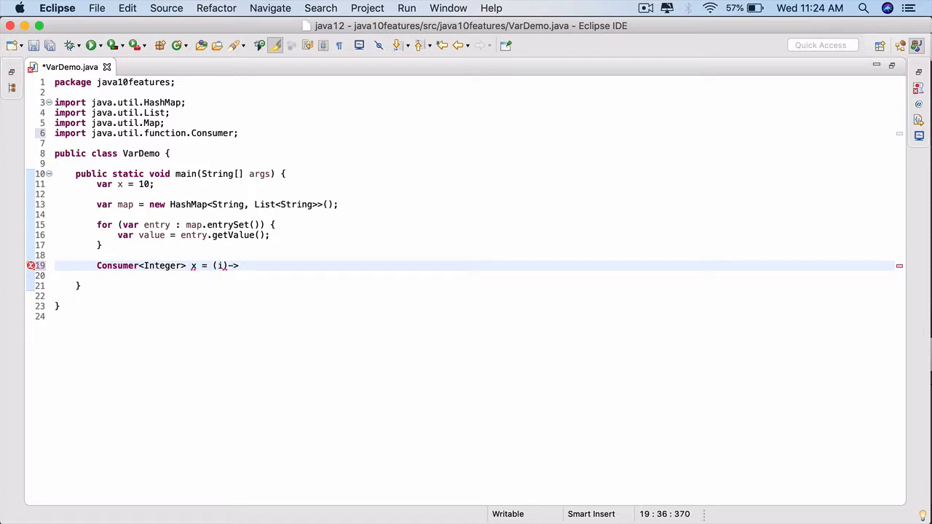
type("{")
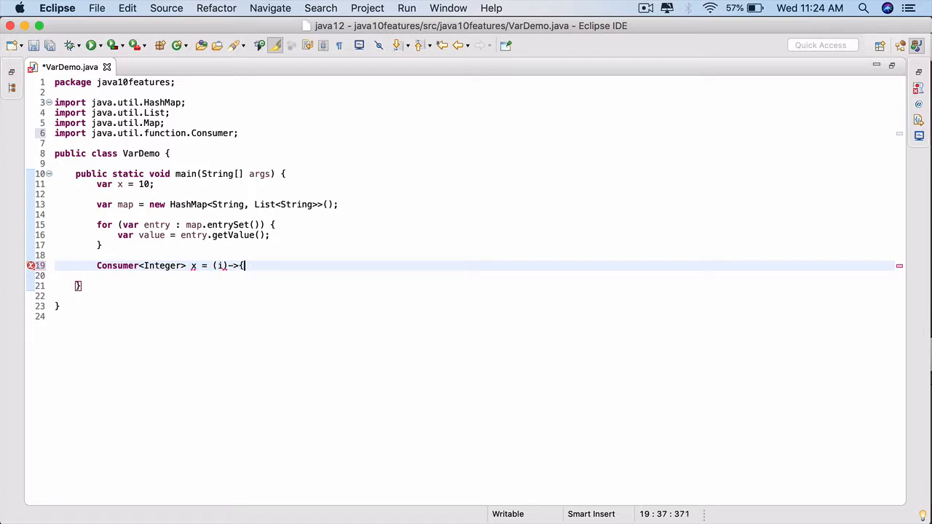
type("sysout")
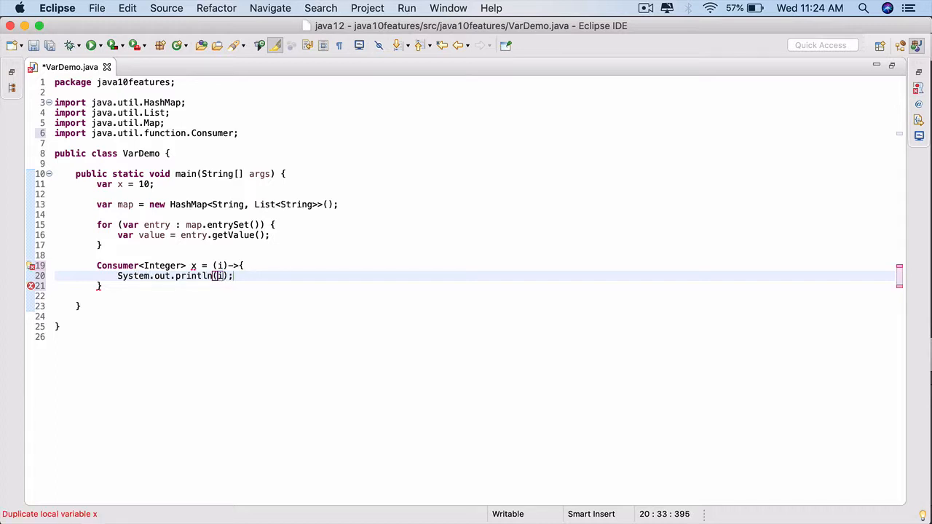
key("cmd+s")
type(";")
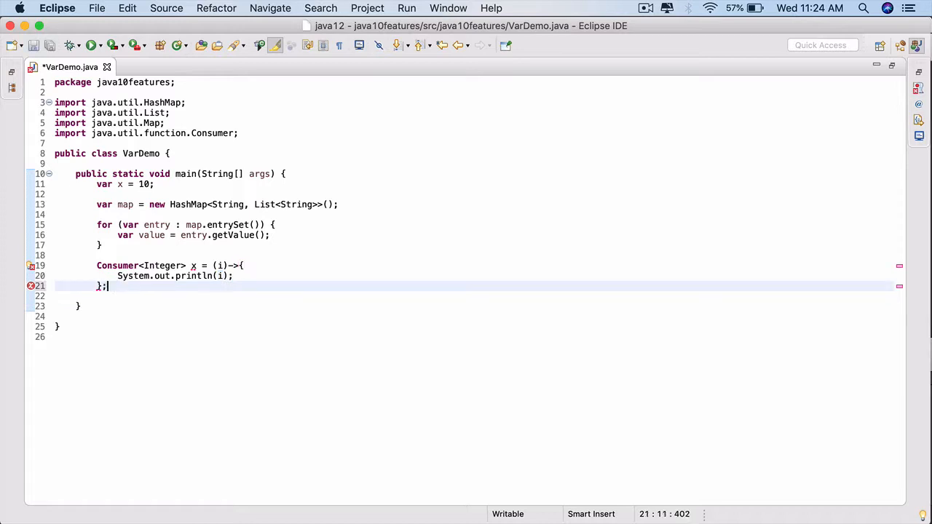
key("cmd+s")
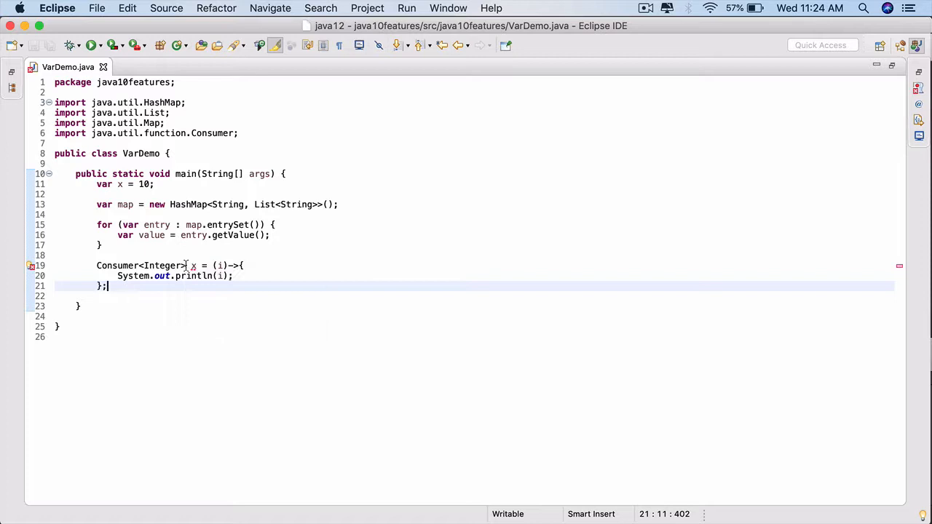
Step: Rename the Consumer variable from x to l, save, and select 'Consumer<Integer>' on line 19
key("backspace")
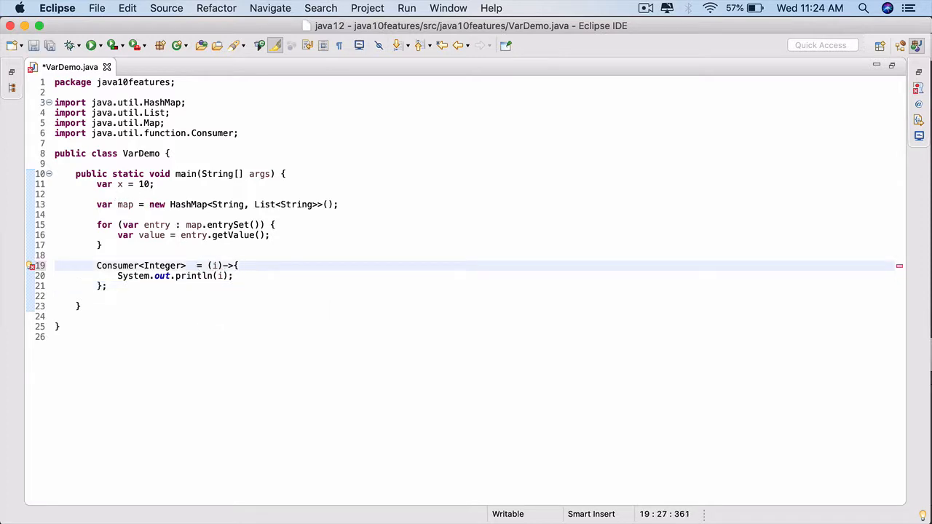
type("l")
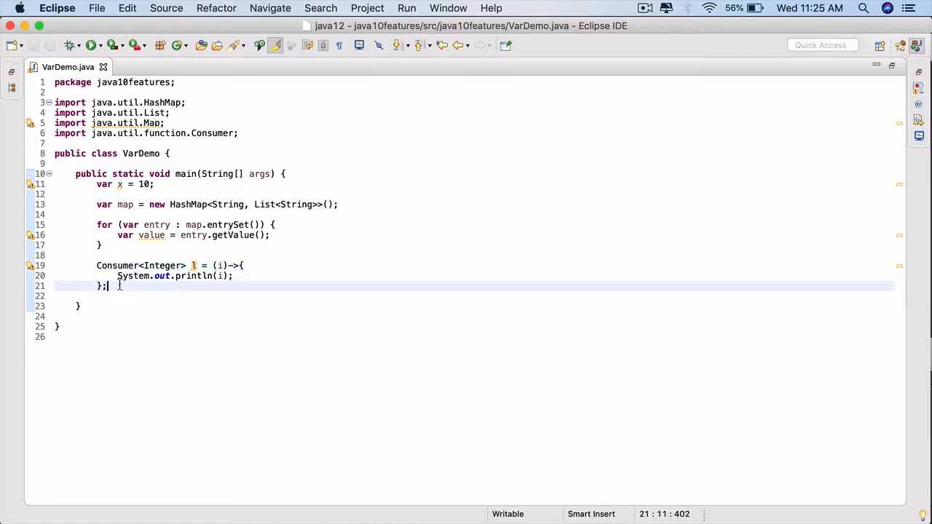
left_click(142, 265)
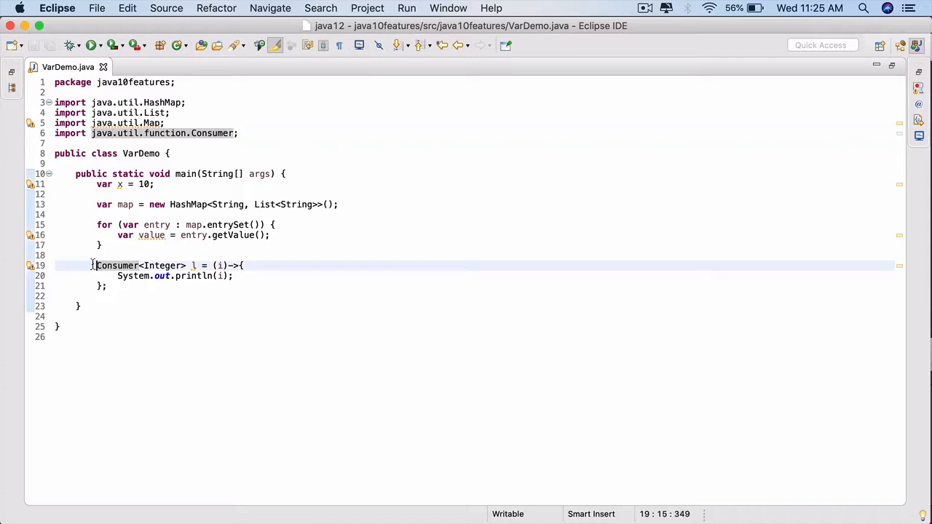
left_click_drag(95, 265, 106, 285)
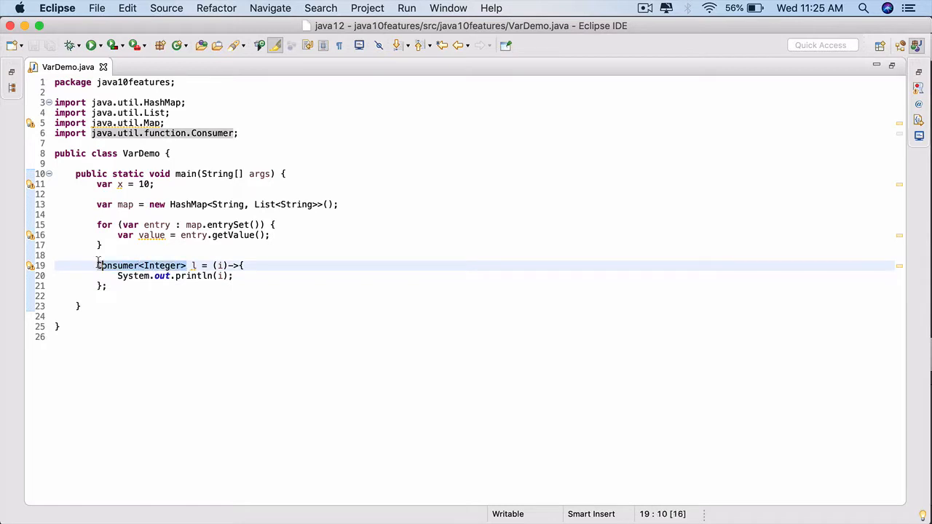
Step: Try var in place of Consumer<Integer> for lambda l, then restore it and add a blank body line
type("var l = (i)->{")
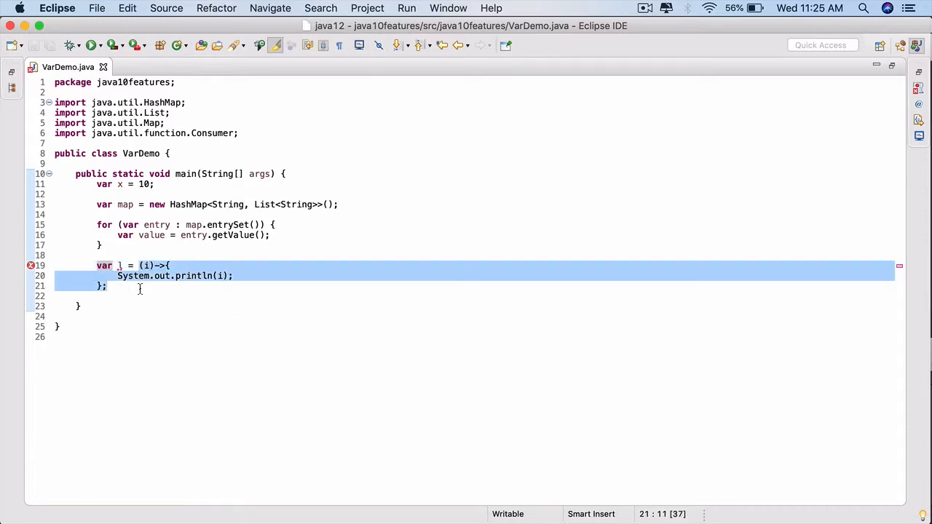
left_click(145, 265)
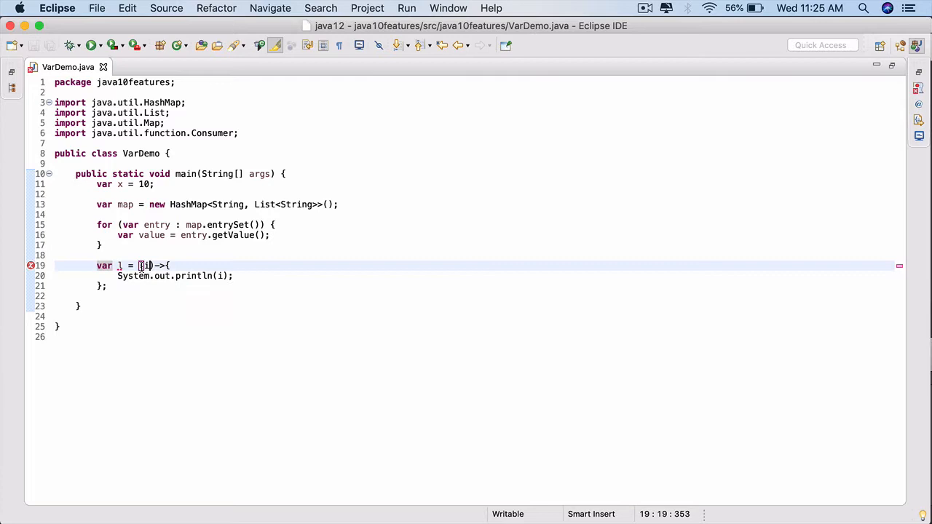
type("(")
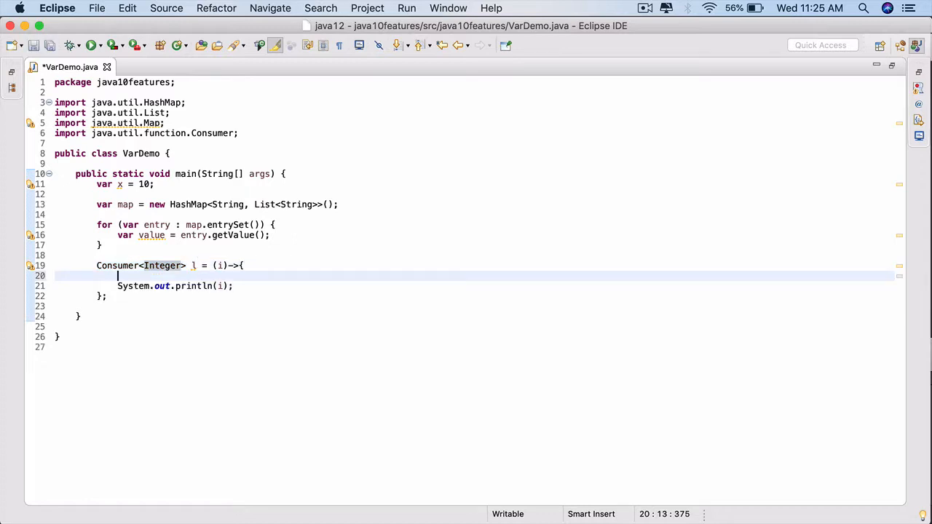
Step: Declare 'var z = 10;' inside the lambda body and start a var line above main
type("var")
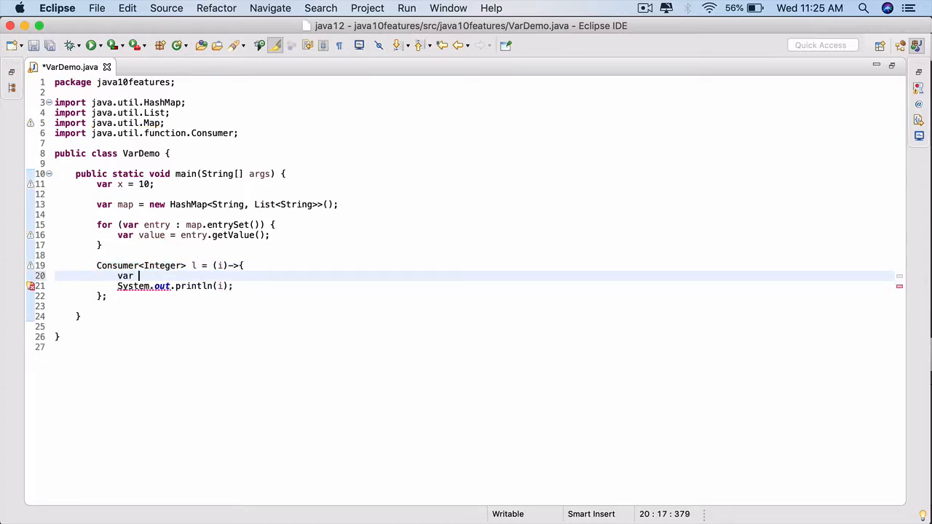
type("z = 10;")
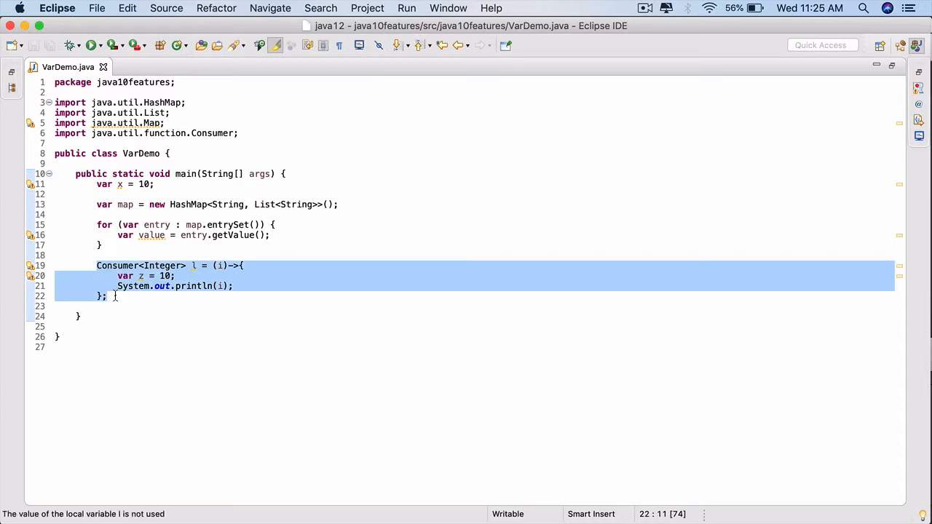
left_click(191, 266)
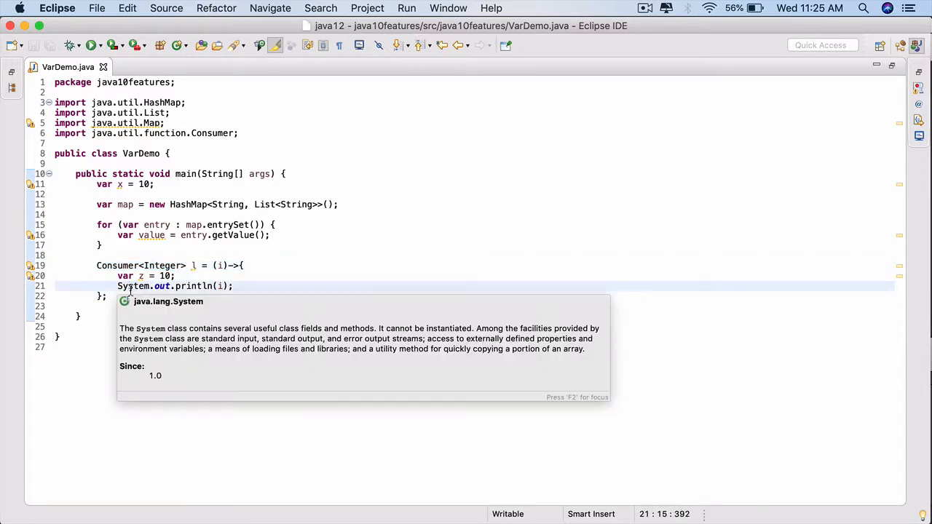
left_click(186, 153)
type("var")
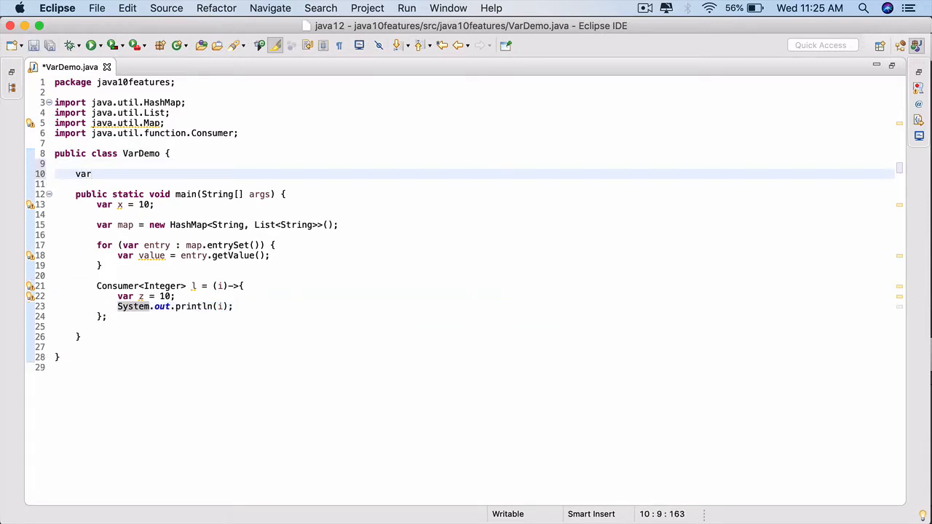
Step: Type a class-level 'var string = "";' field to show its error, then remove it and save
type("s")
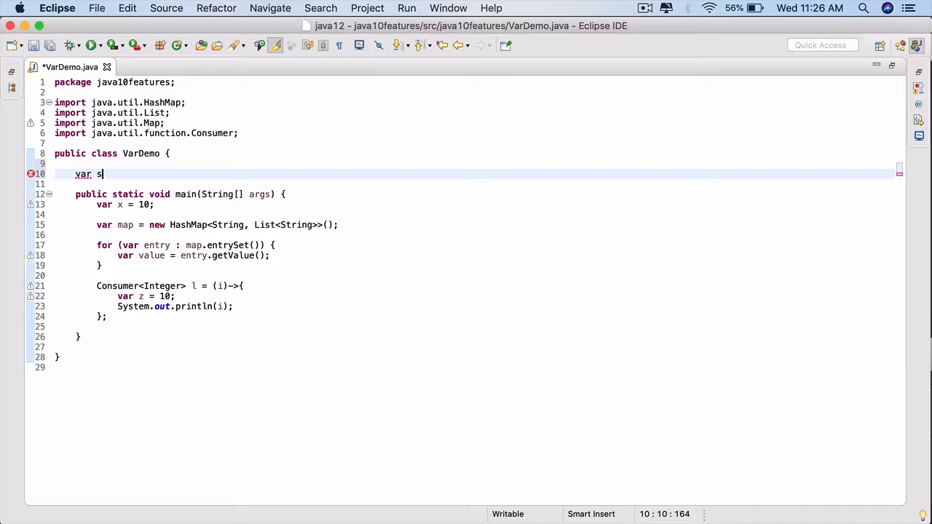
type("tring;")
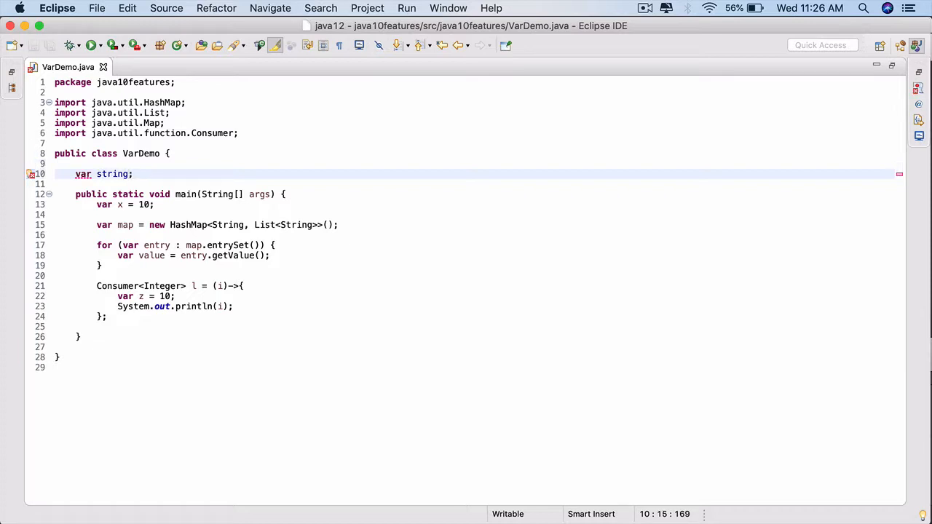
type("= \"\"")
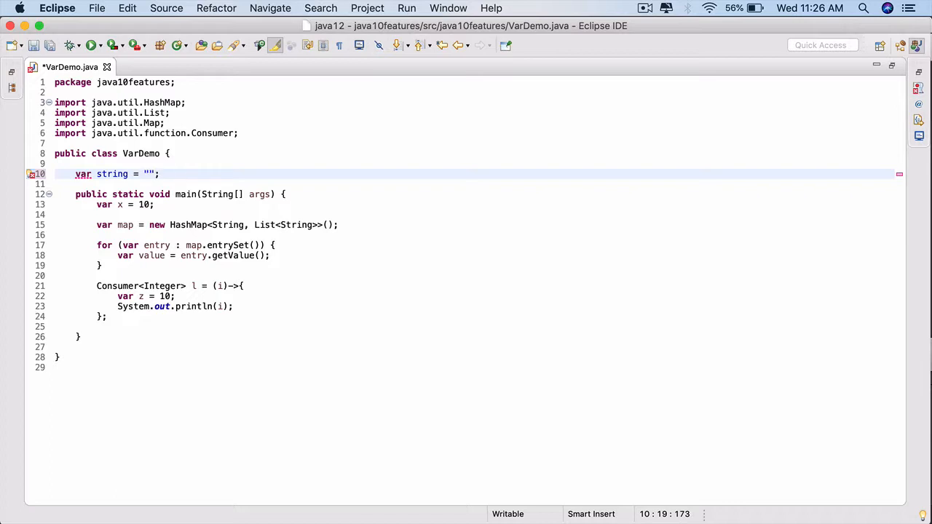
type("xyz")
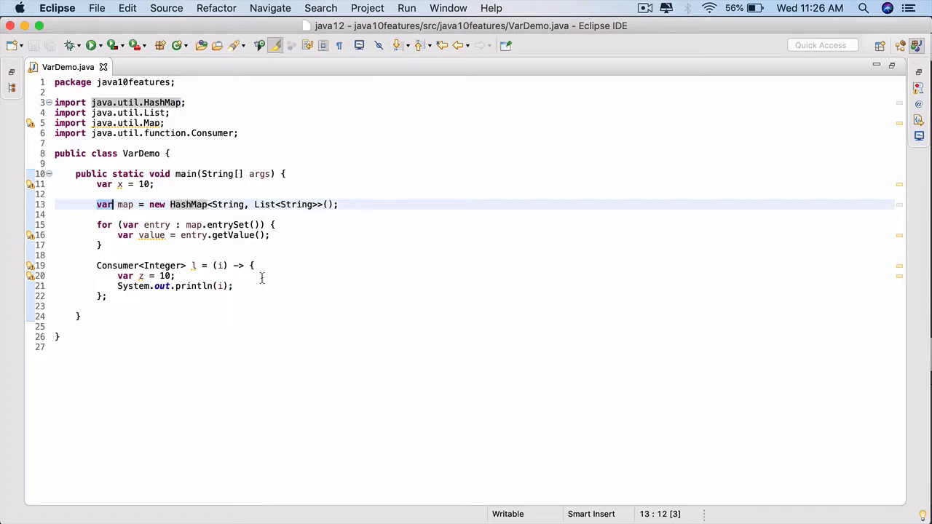
Step: Declare 'var list = new ArrayList<>();' in main and import java.util.ArrayList
type("var")
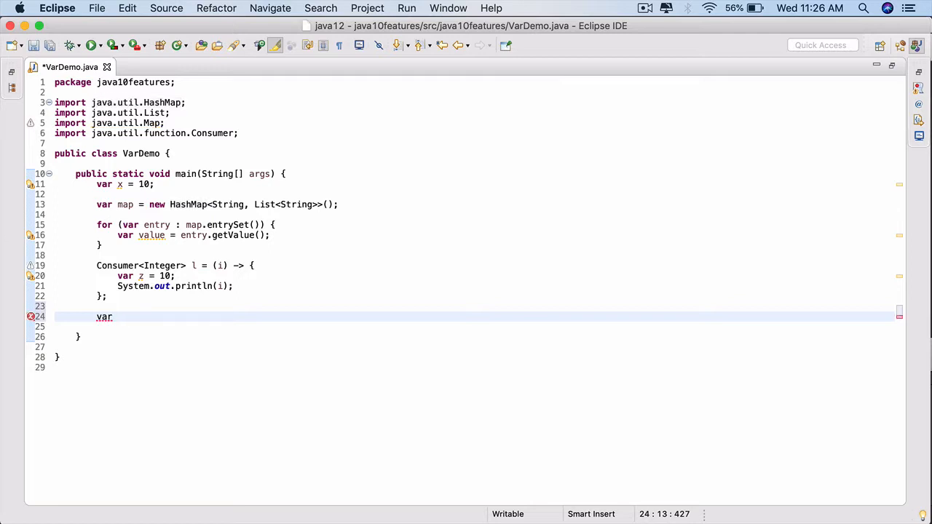
type("list =")
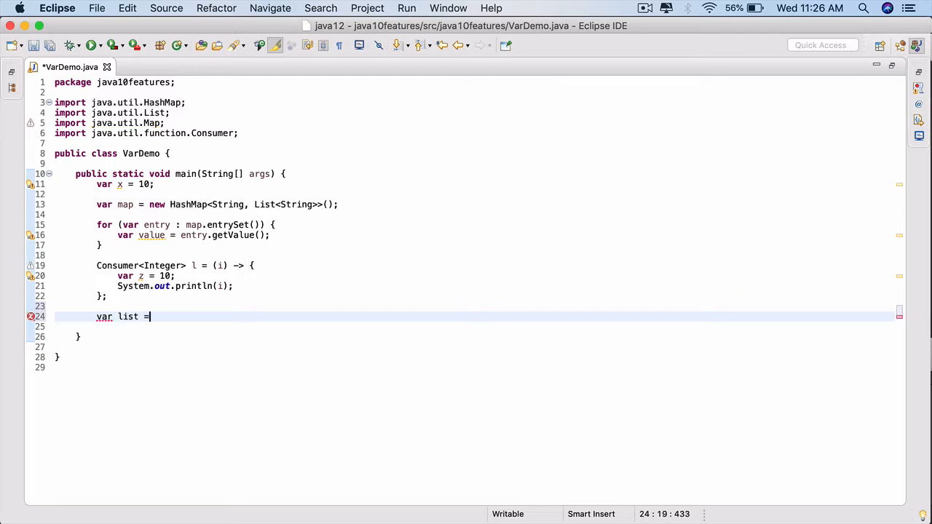
type("new ArrayList<")
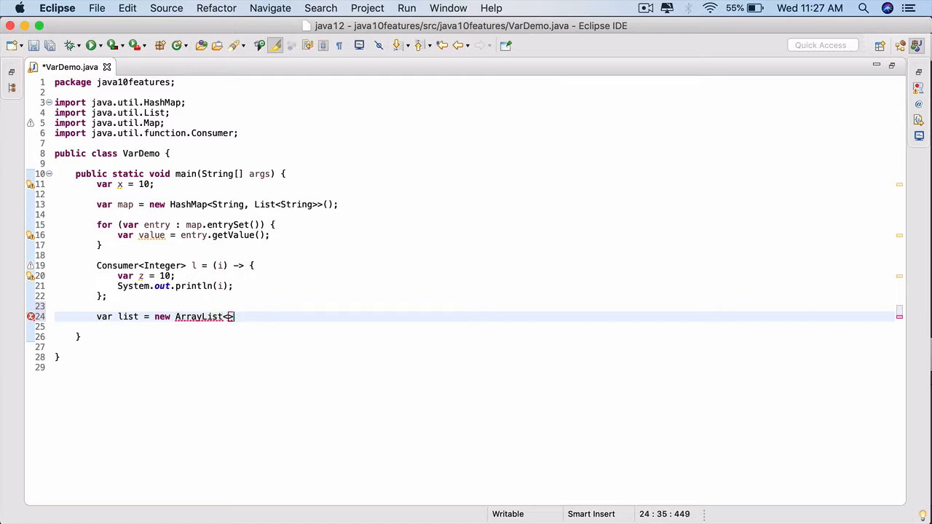
type(">();")
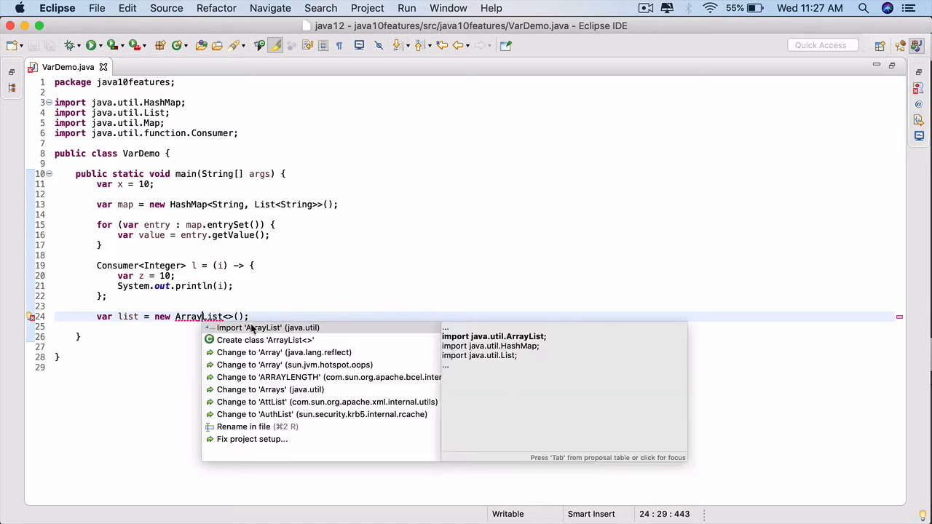
left_click(268, 327)
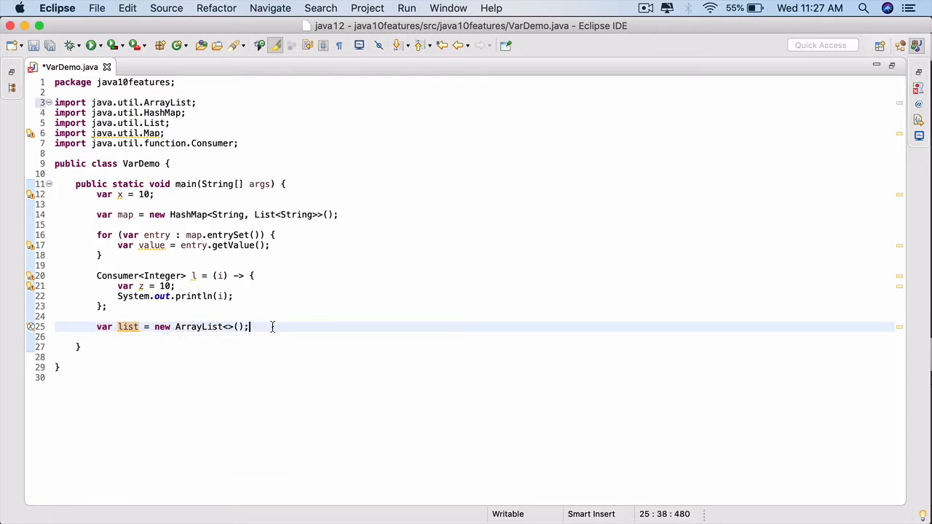
Step: Add list.add(123) and list.add("XYZ"), save, and type the diamond as <Integer>
type("list")
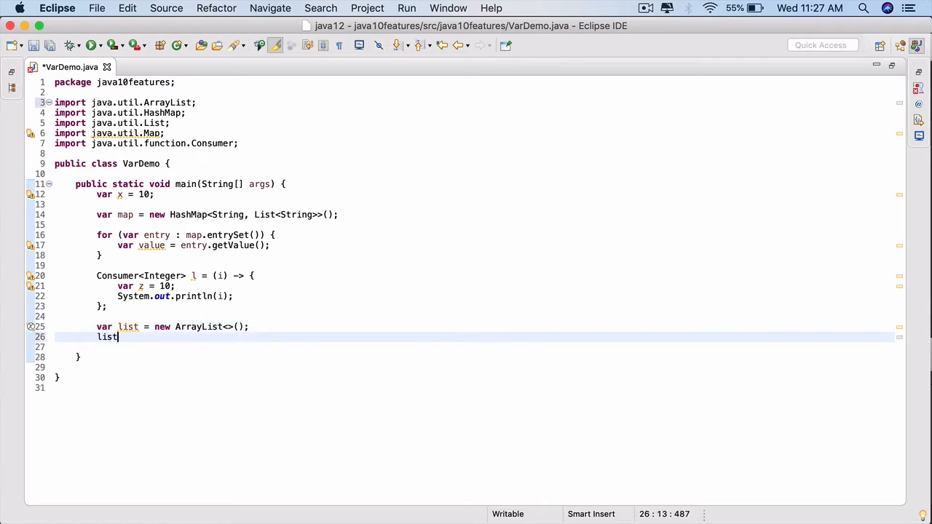
type(".add(123);")
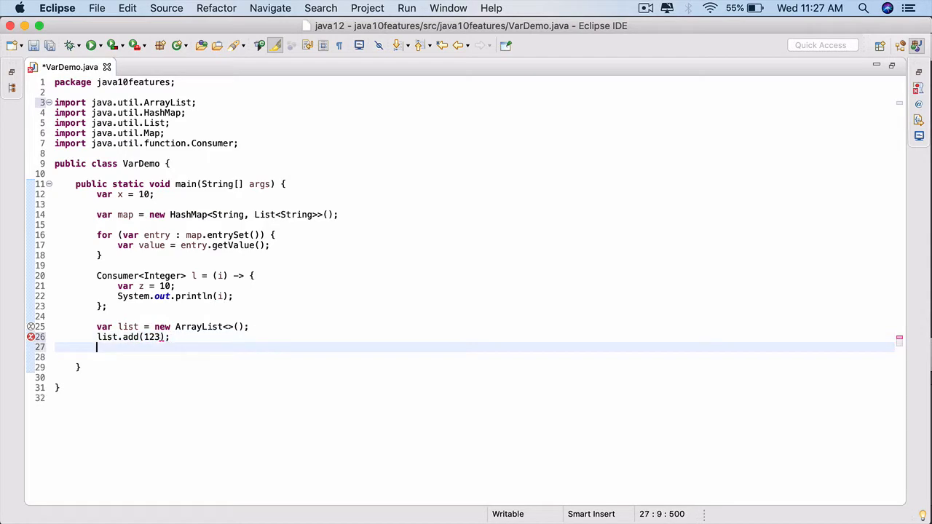
type("list.add(e")
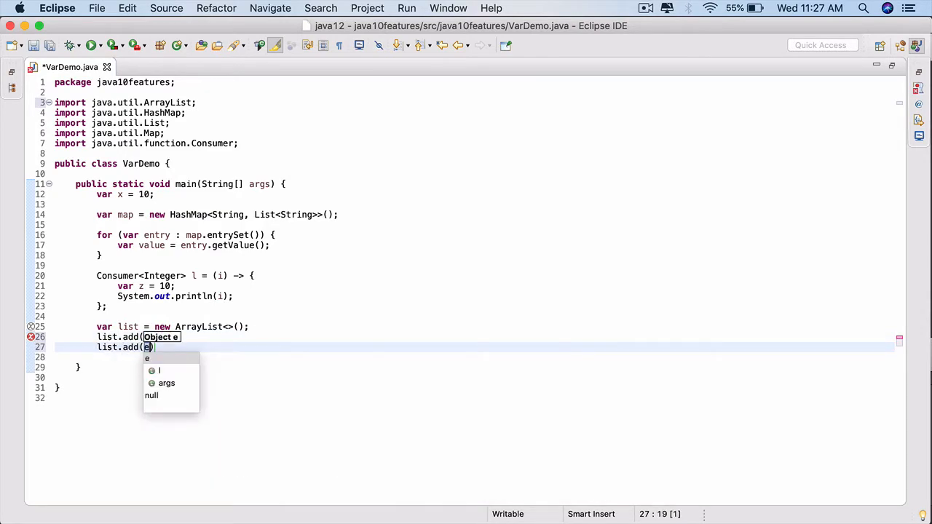
type("\"XYZ")
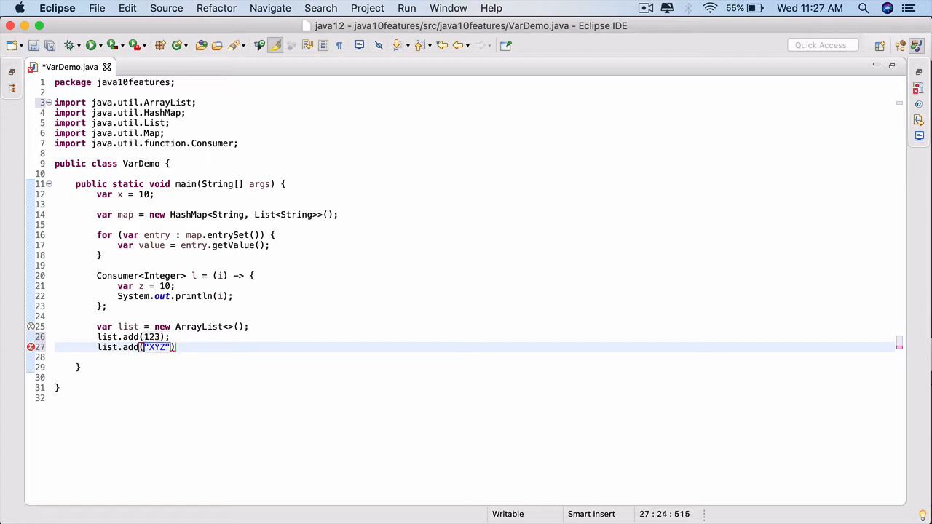
key("cmd+s")
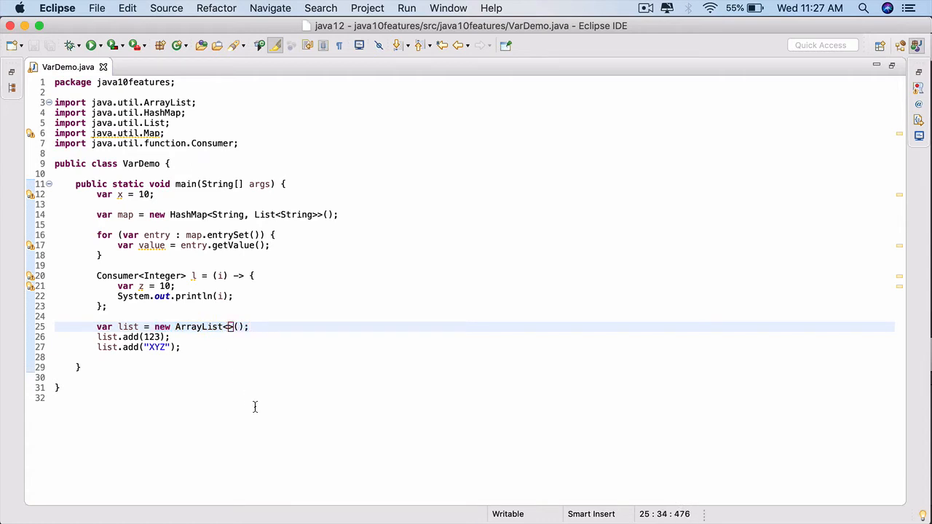
type("Integer")
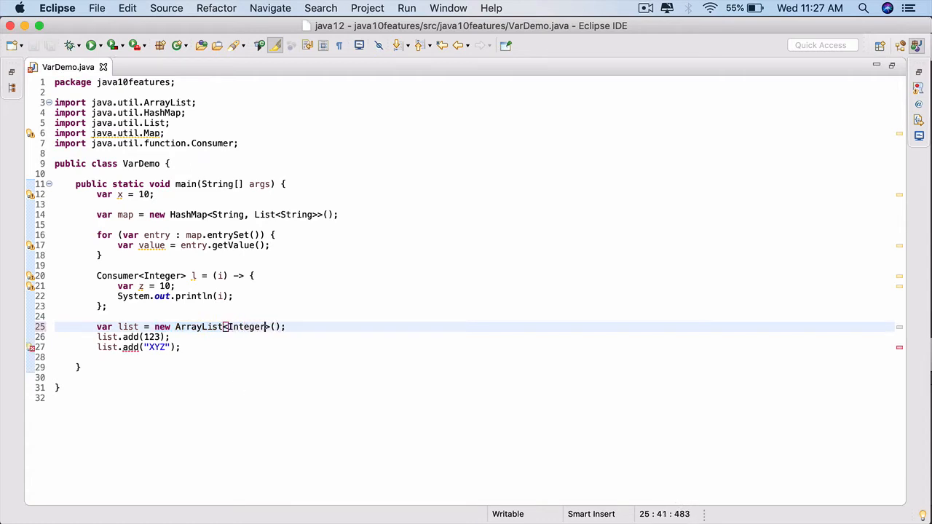